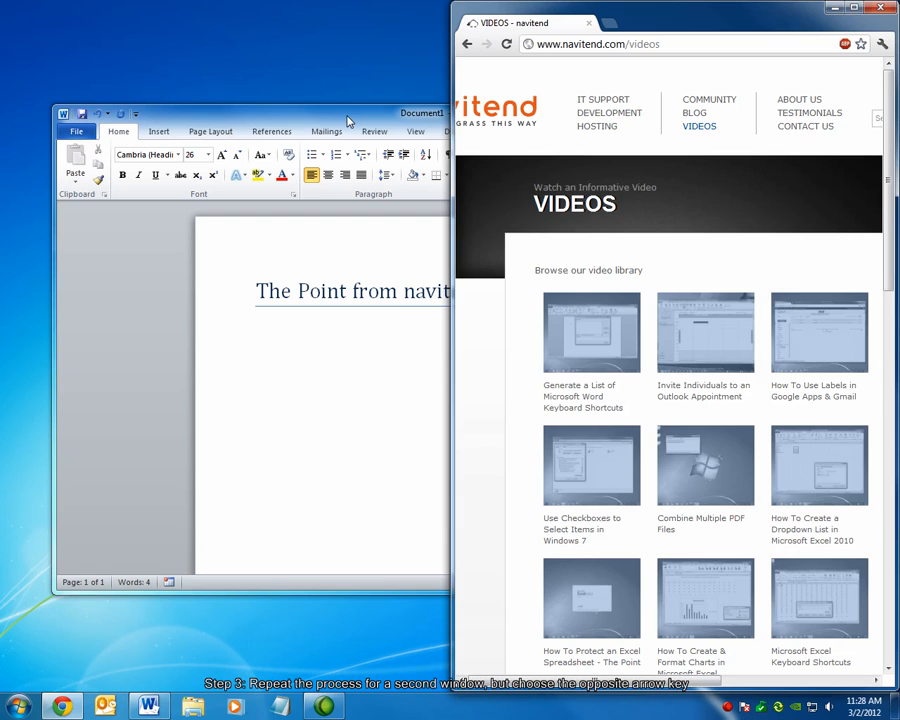
Step: Snap the Word window to the left half of the screen beside Chrome
click(348, 112)
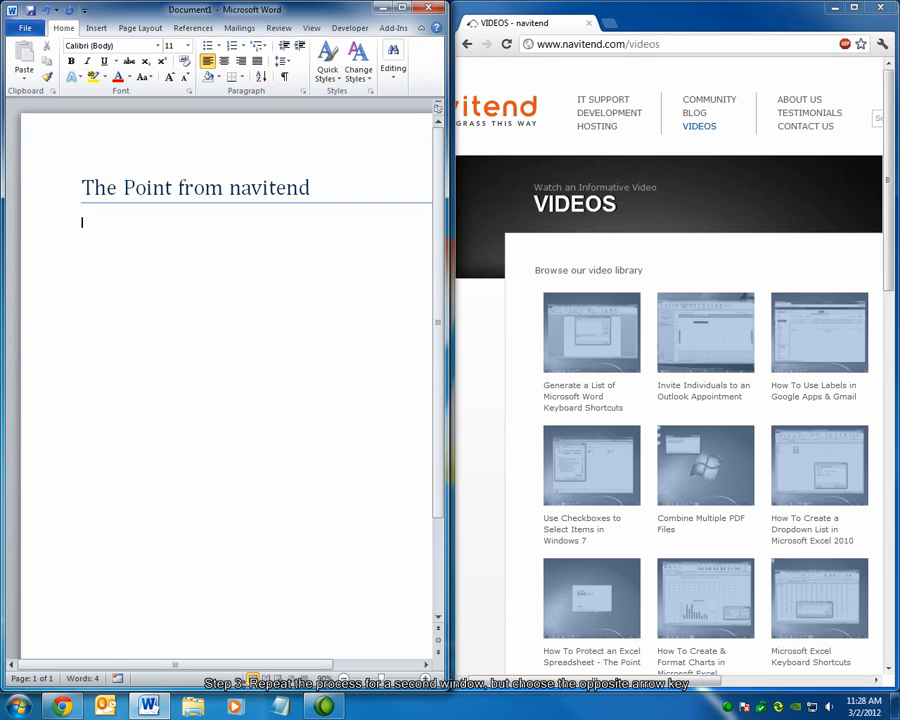
mouse_move(572, 390)
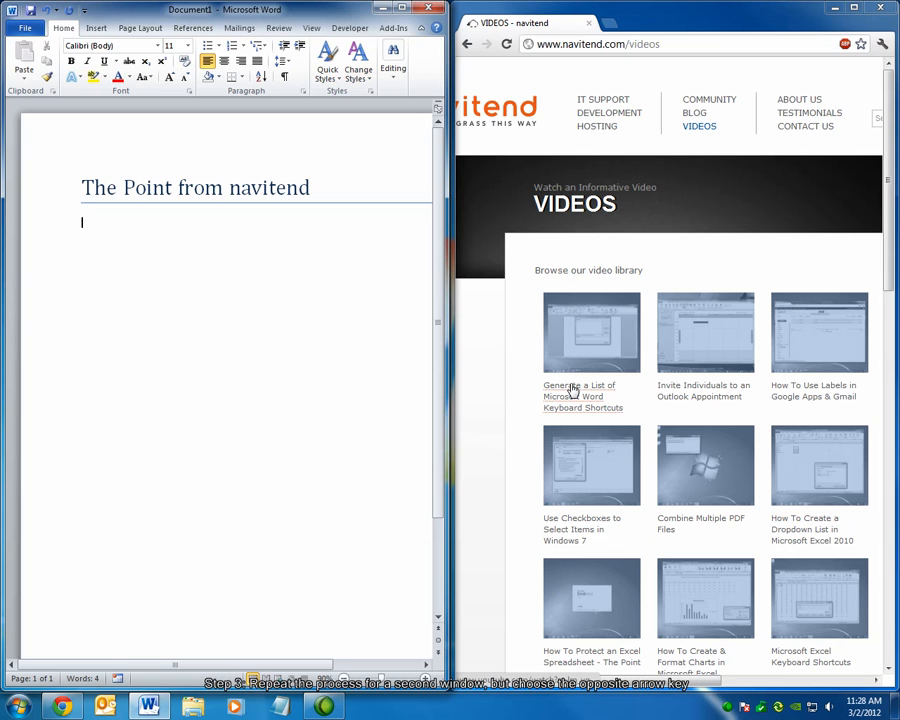